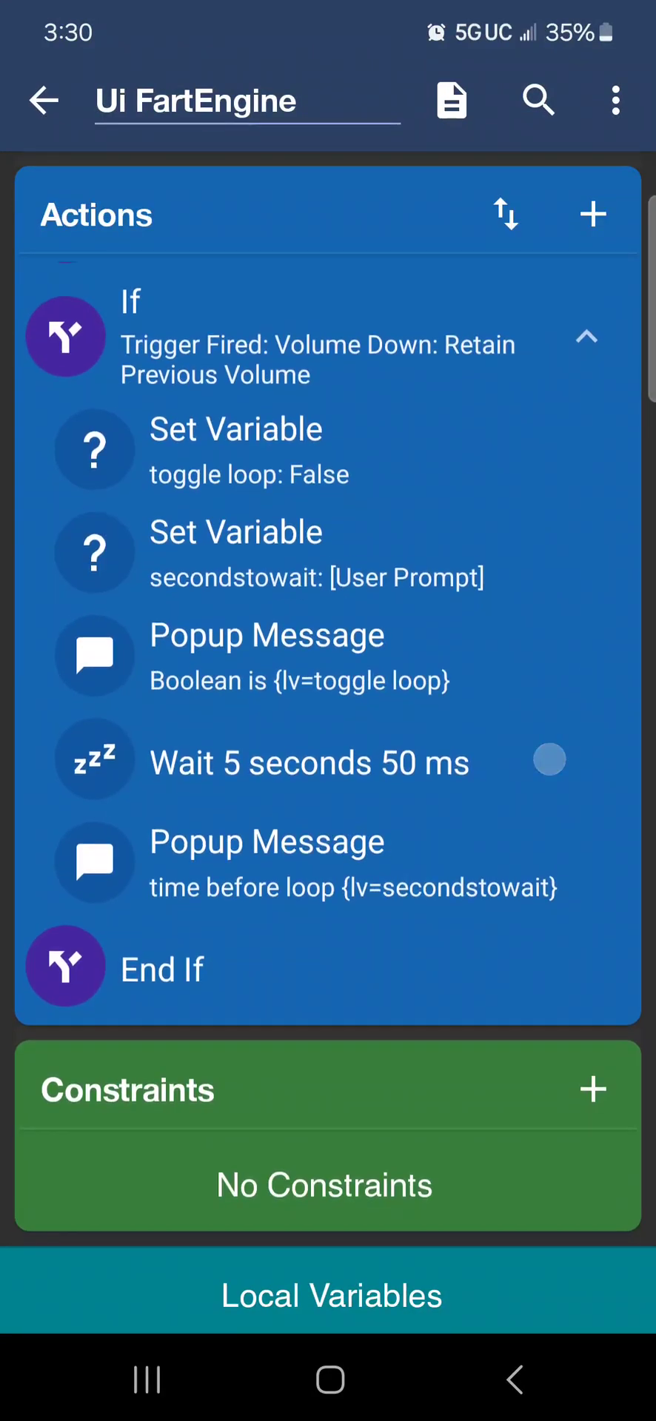
# - Leave the Ui FartEngine macro editor
pyautogui.press('recent_apps')
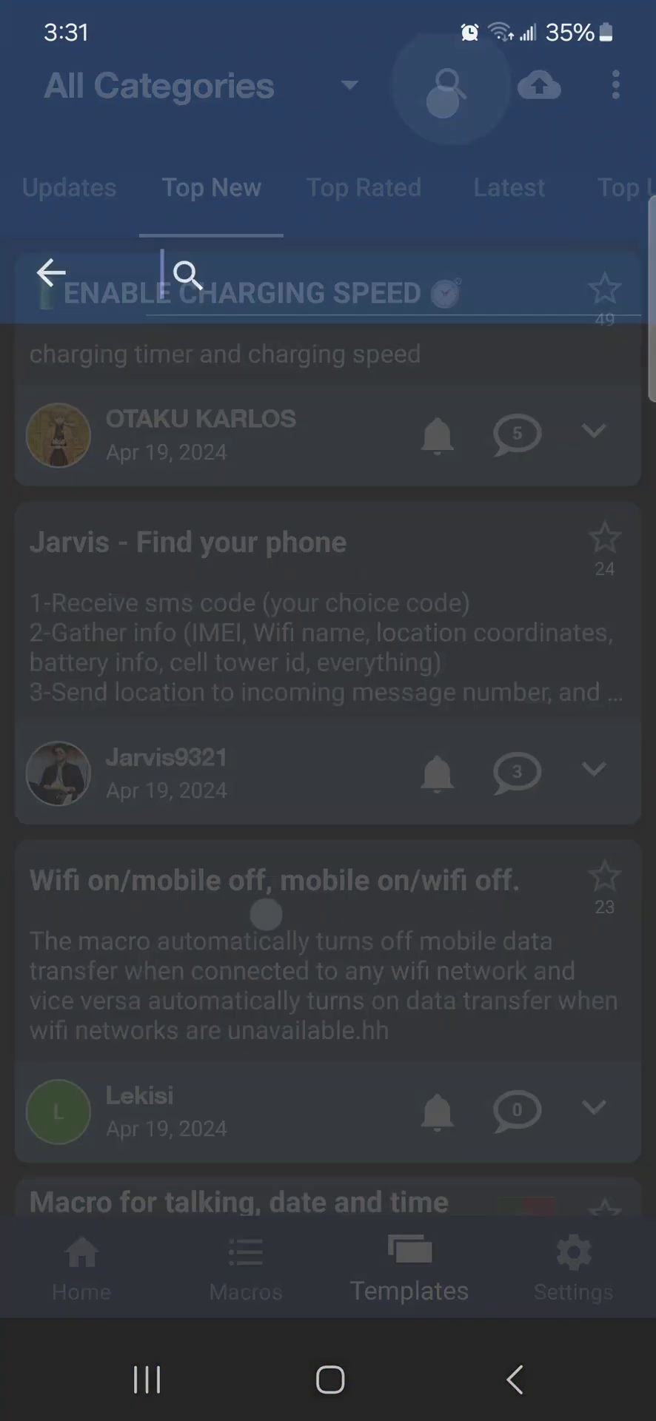
# - Search templates for the author 'frisson' and scroll through the results
pyautogui.write('friss')
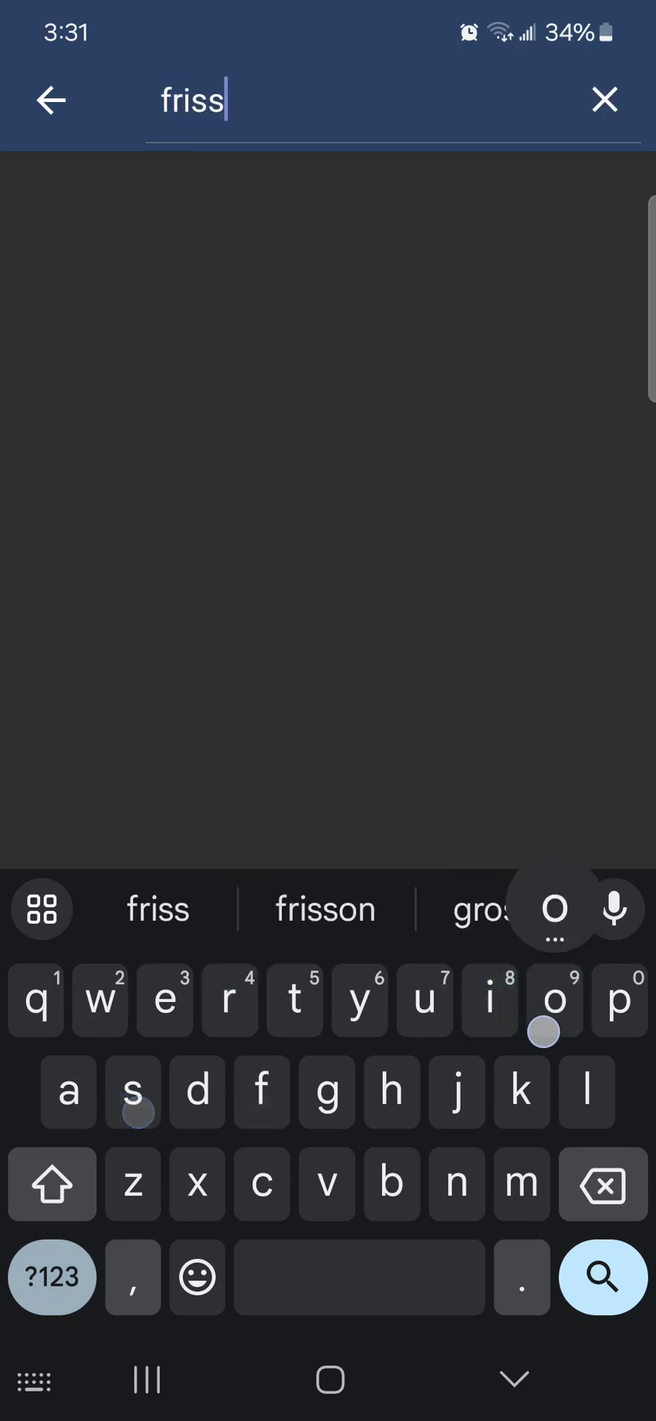
pyautogui.click(323, 909)
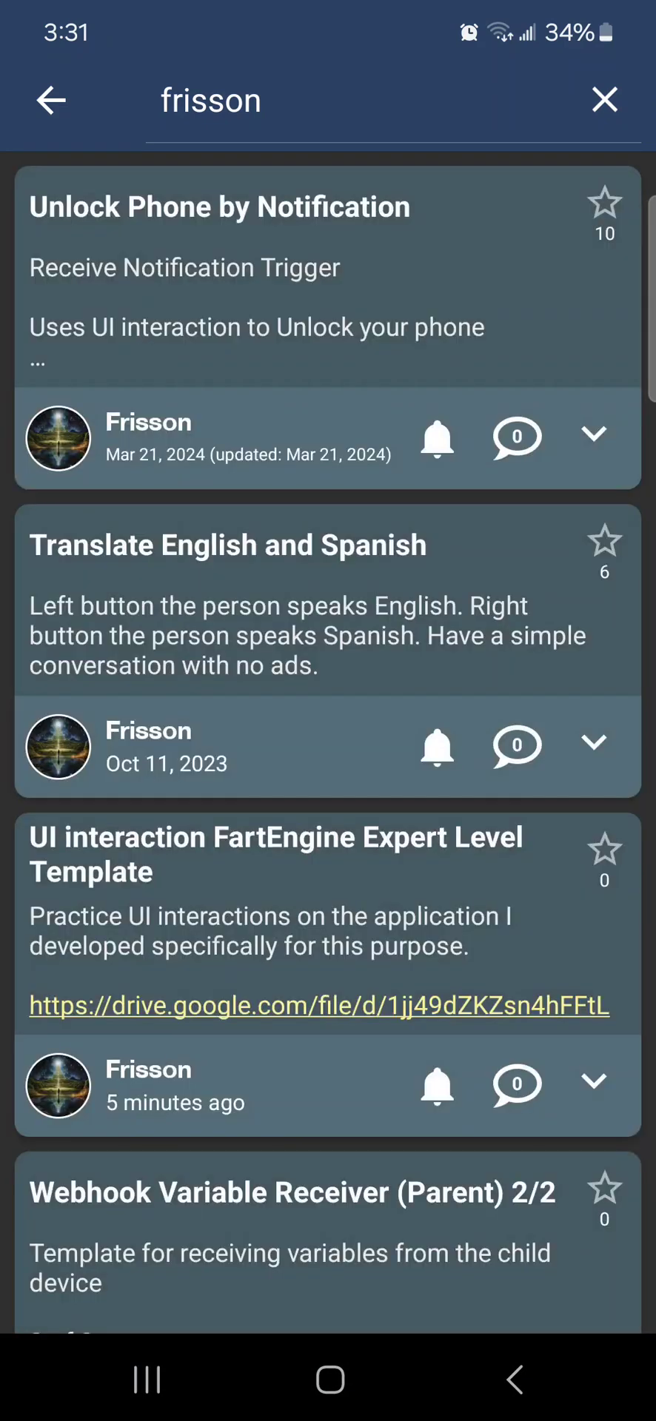
pyautogui.scroll(-3)
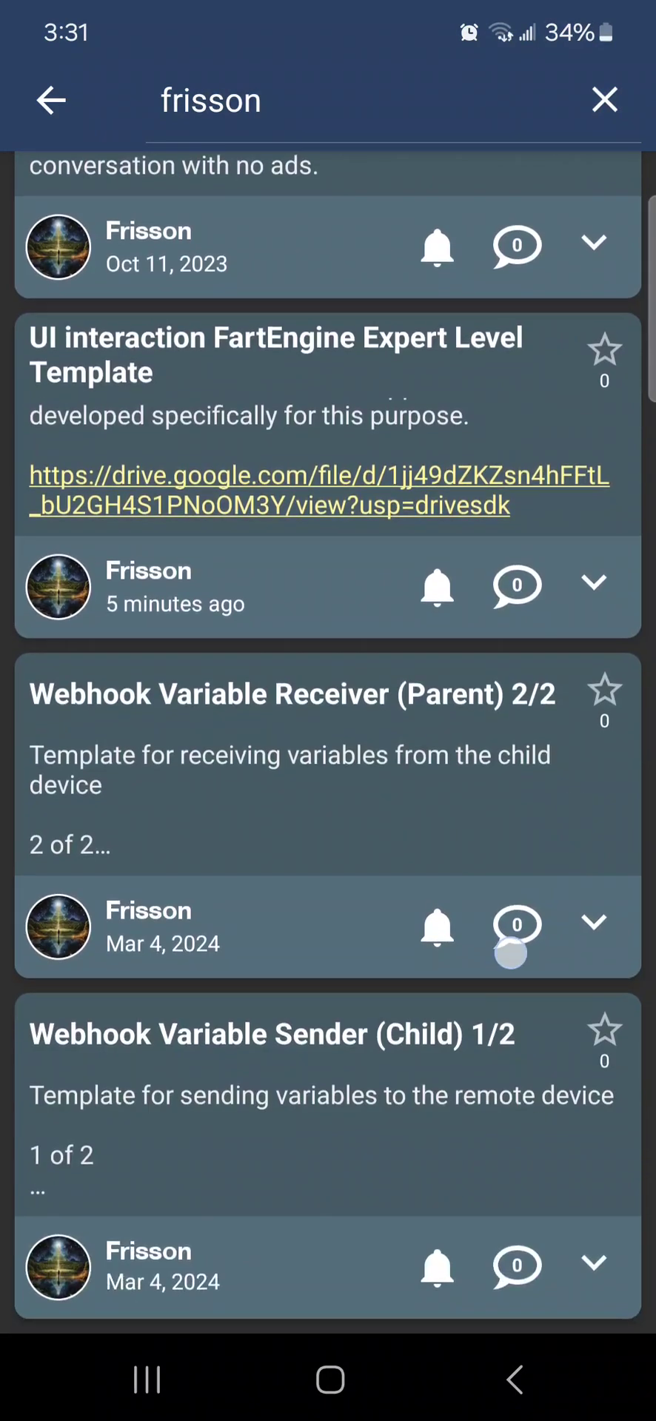
pyautogui.scroll(3)
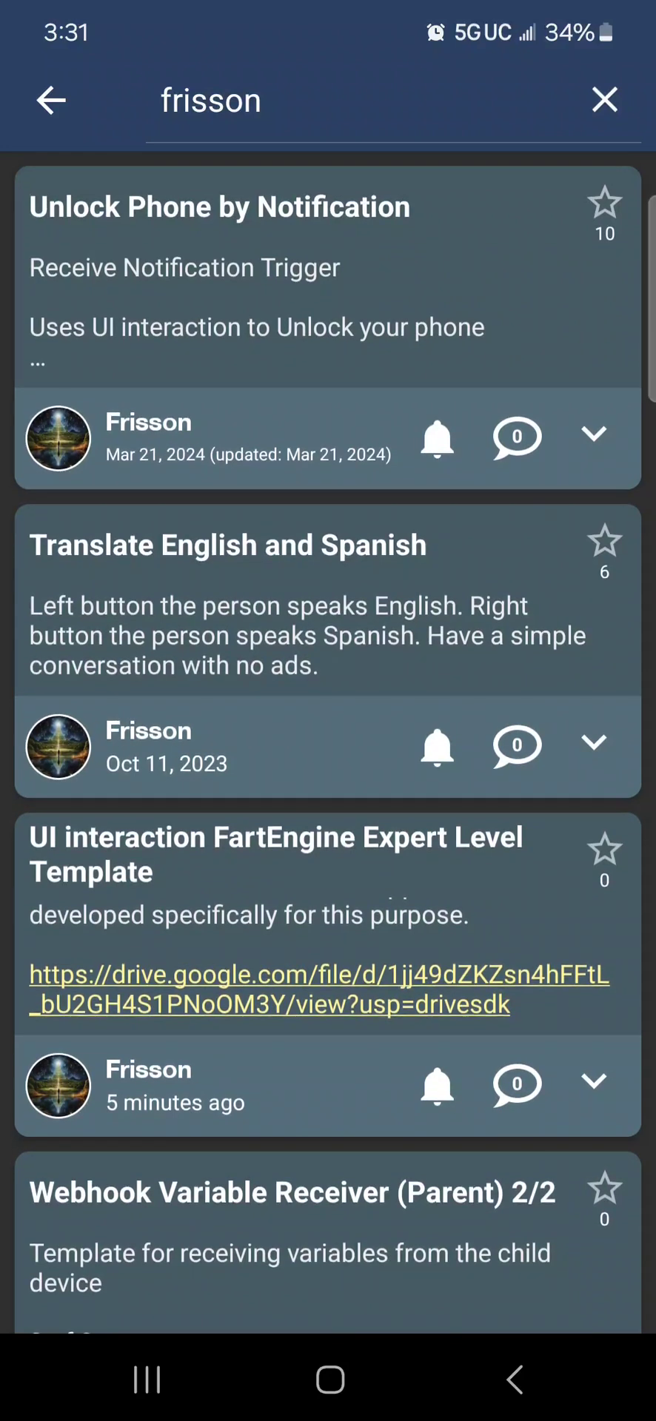
pyautogui.scroll(-3)
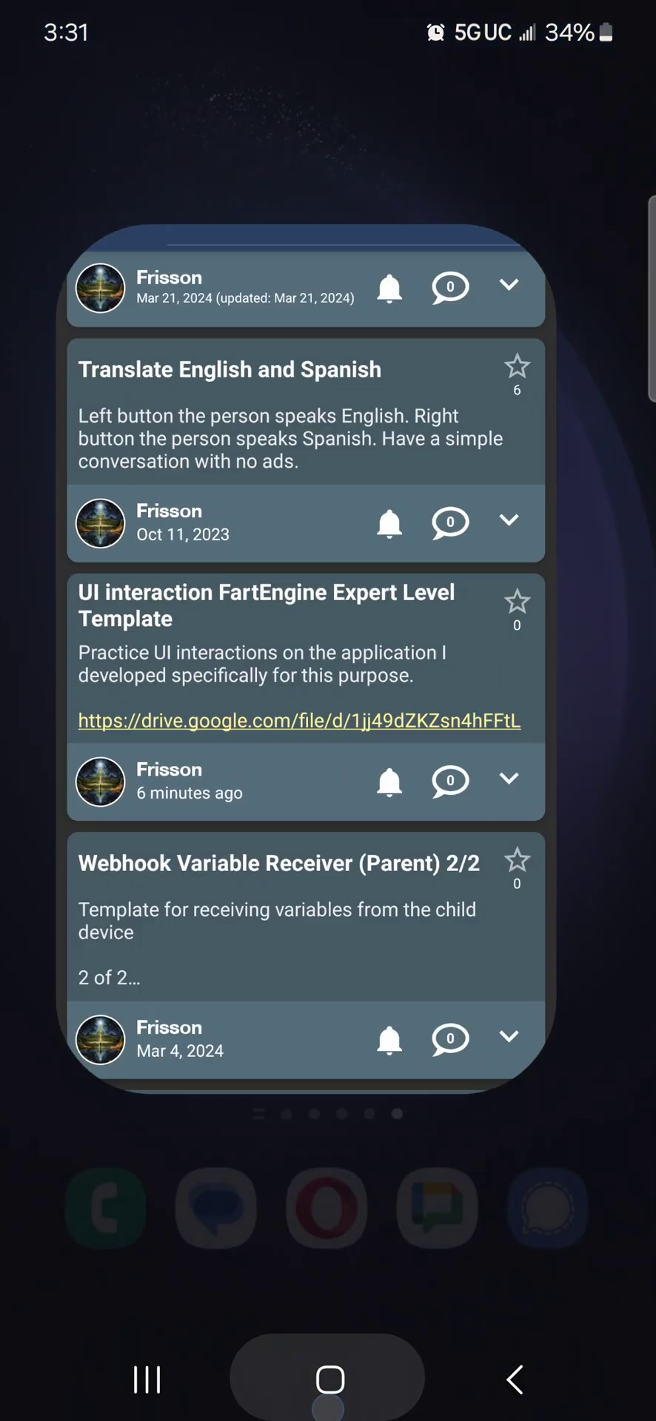
# - Find About phone via Settings search and tap Build number to confirm developer mode
pyautogui.scroll(-3)
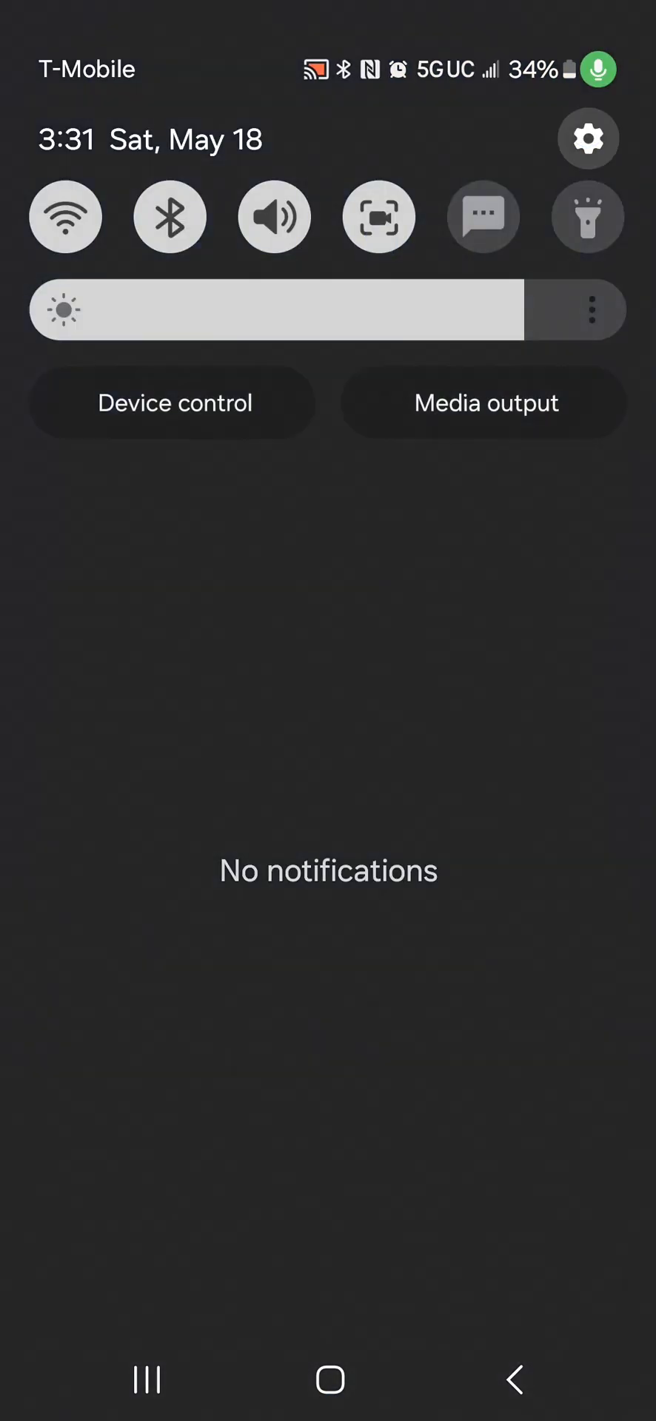
pyautogui.click(586, 137)
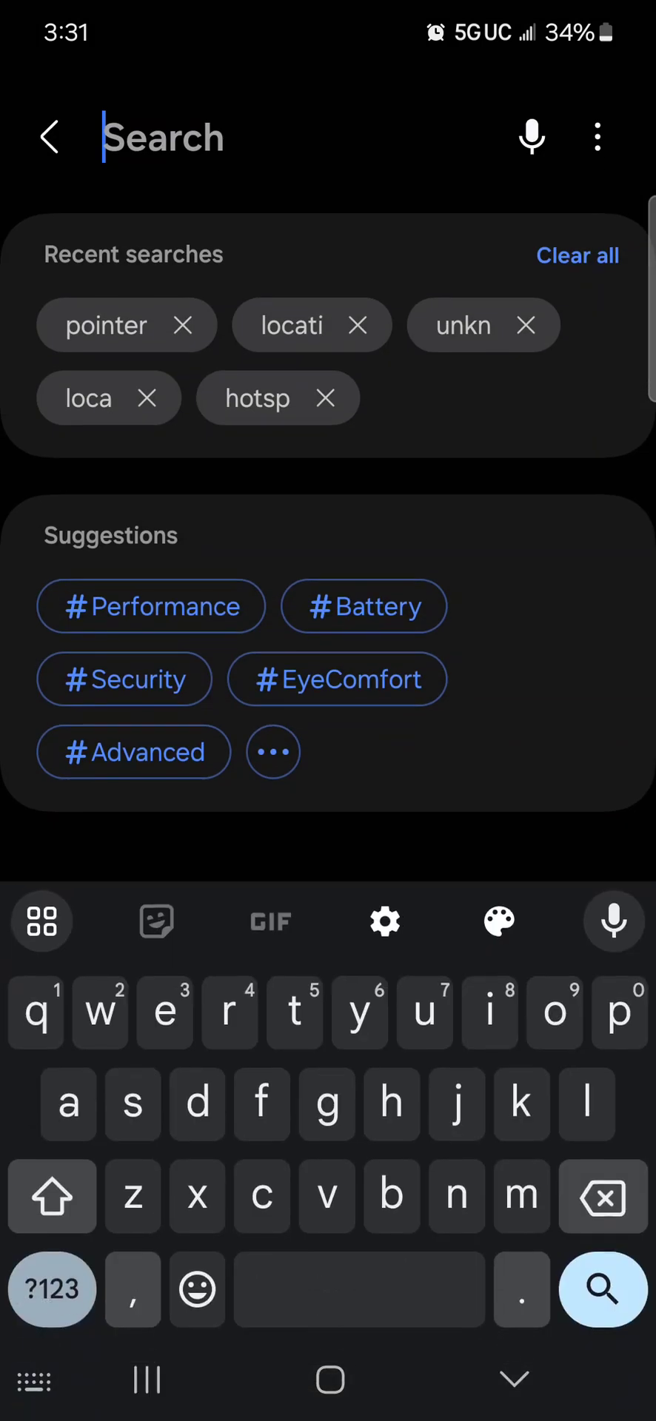
pyautogui.write('about')
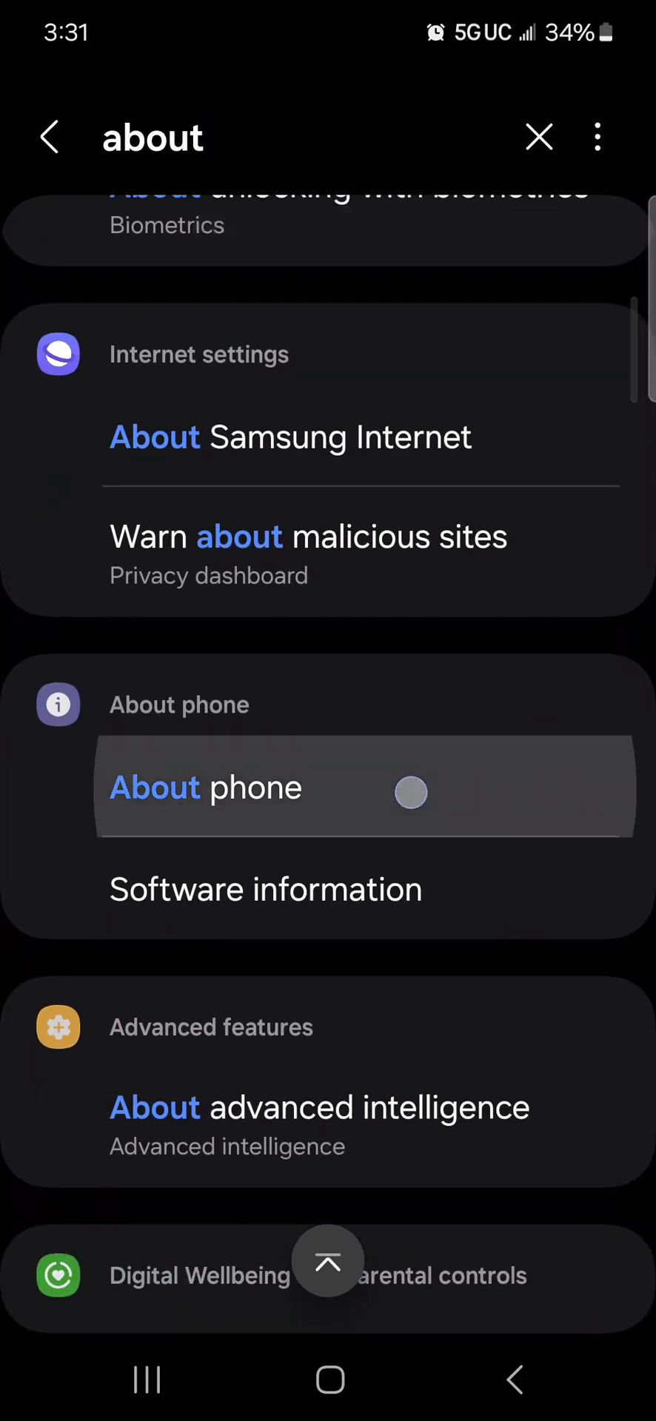
pyautogui.click(205, 787)
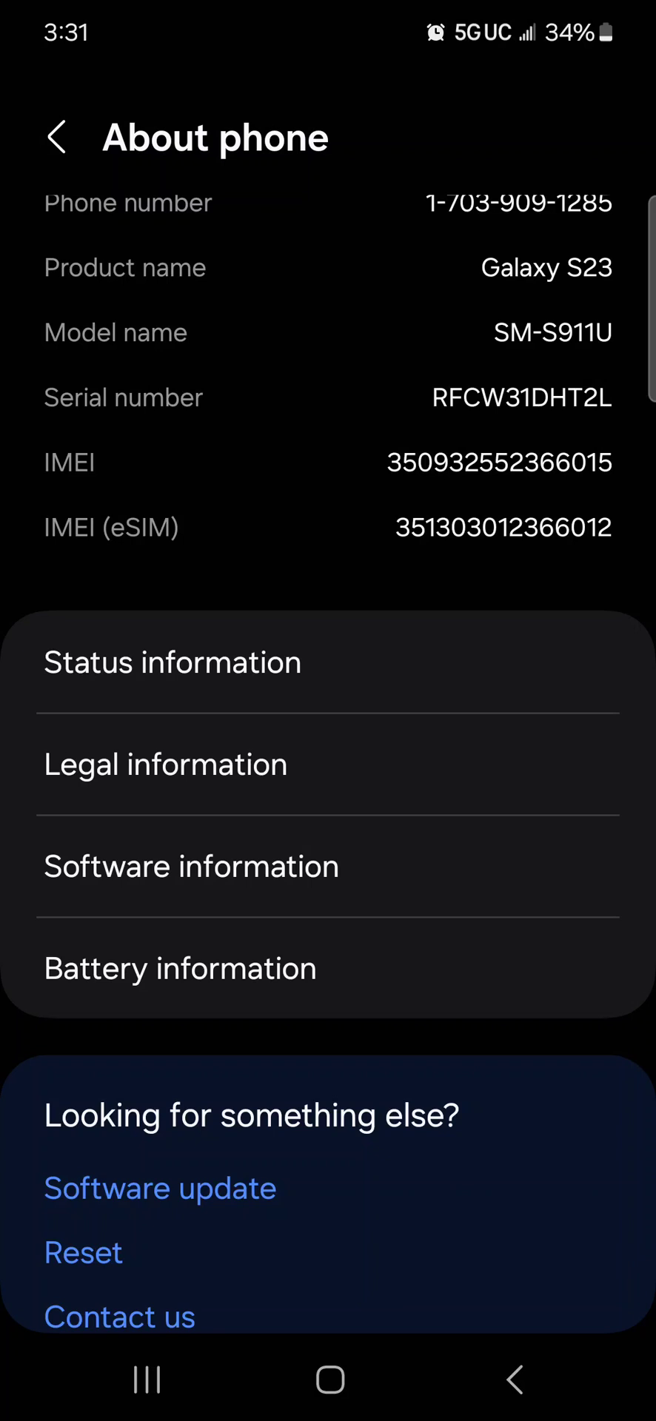
pyautogui.click(190, 865)
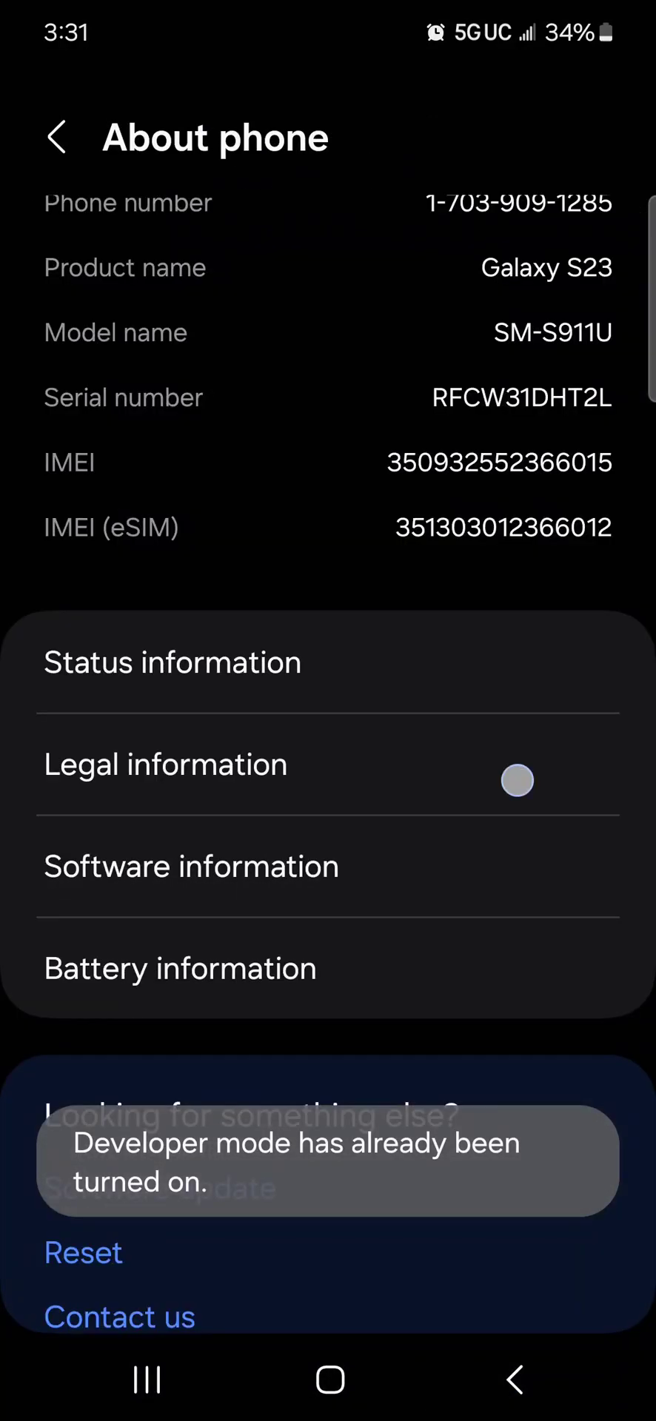
pyautogui.click(58, 137)
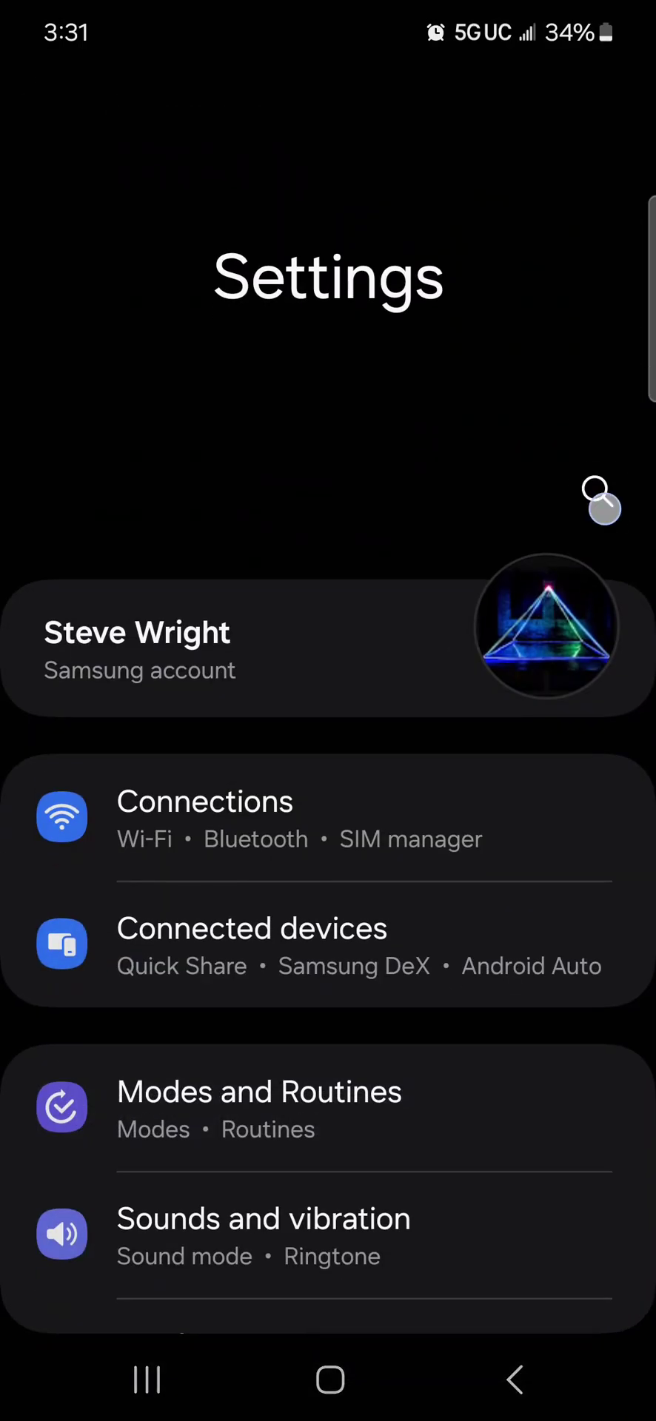
# - Search Settings for 'point' and enable the Pointer location touch-coordinate overlay
pyautogui.write('p')
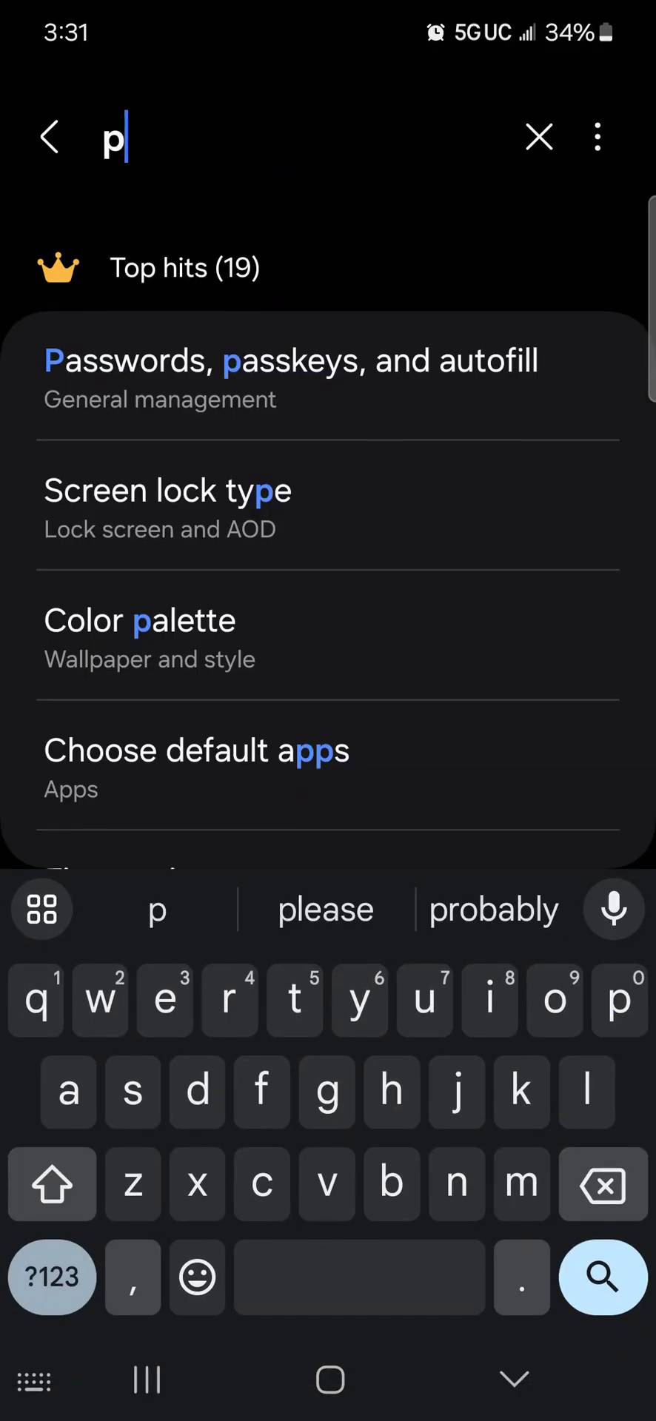
pyautogui.write('oint')
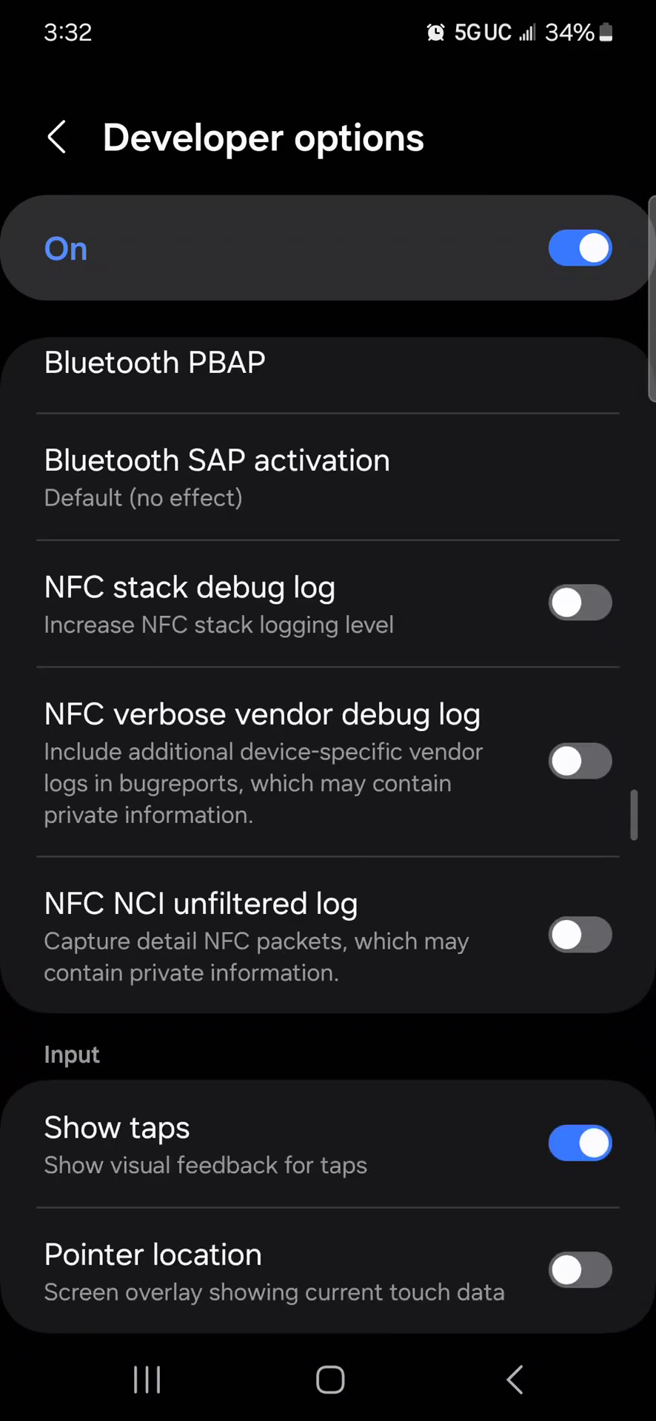
pyautogui.click(579, 1270)
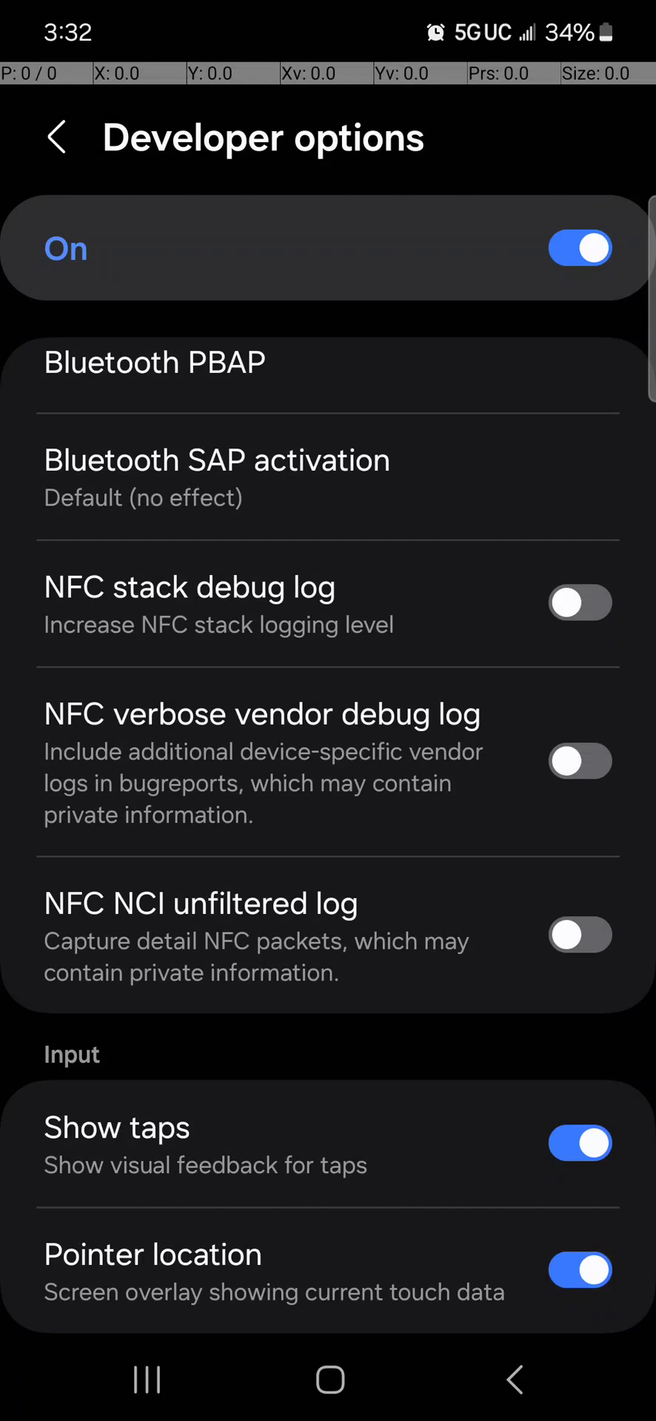
pyautogui.scroll(-3)
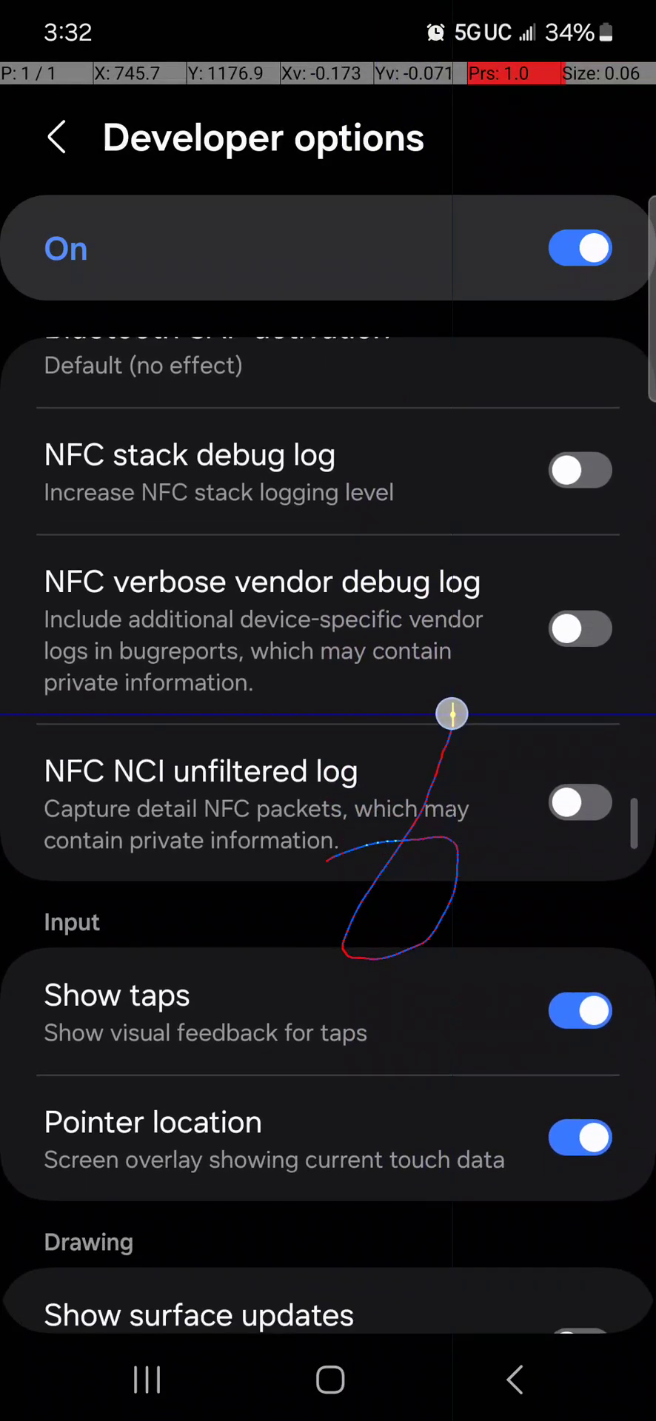
pyautogui.scroll(-3)
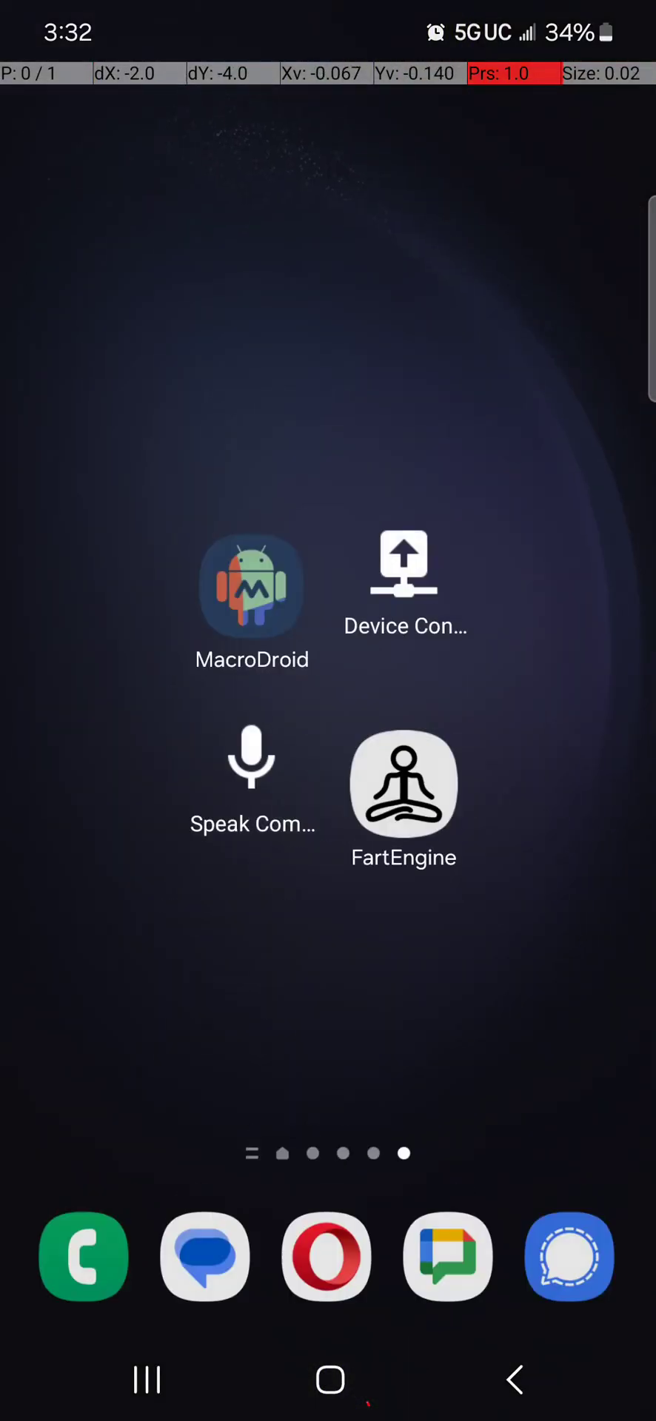
# - Launch FartEngine and trace the green and blue buttons to read their coordinates
pyautogui.click(402, 785)
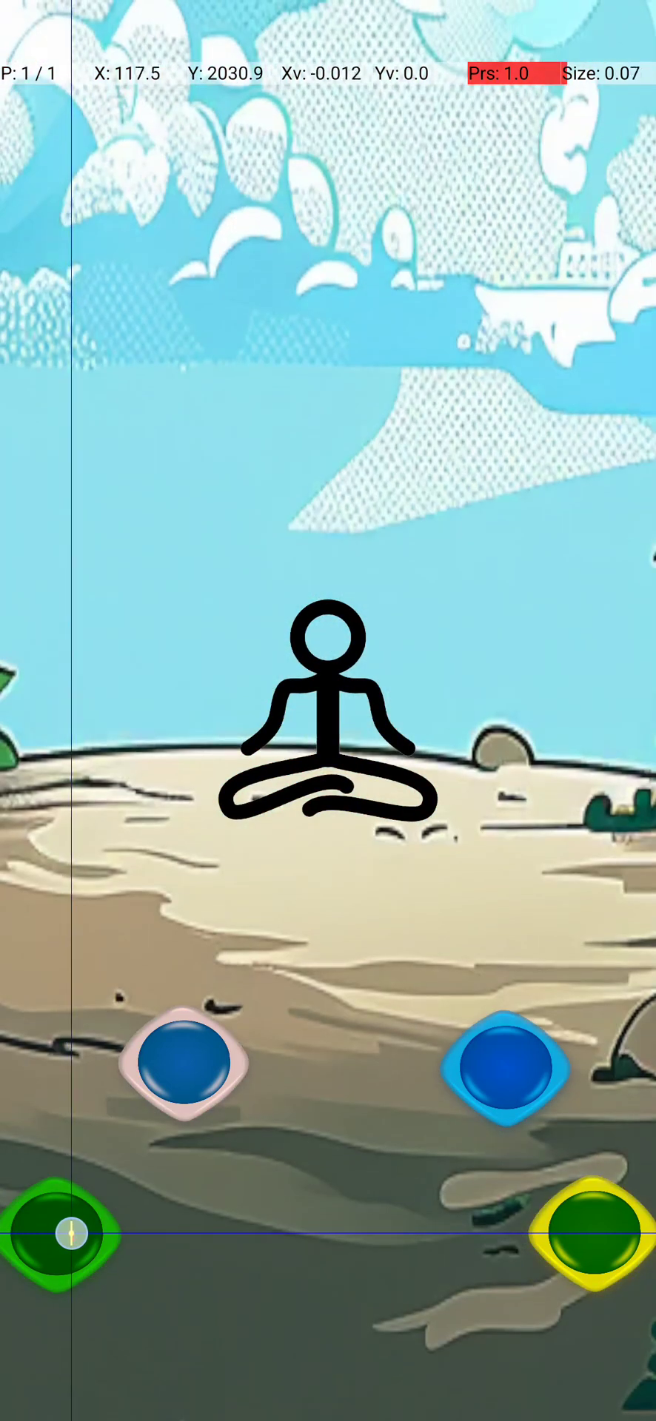
pyautogui.moveTo(68, 1232); pyautogui.dragTo(181, 1067)
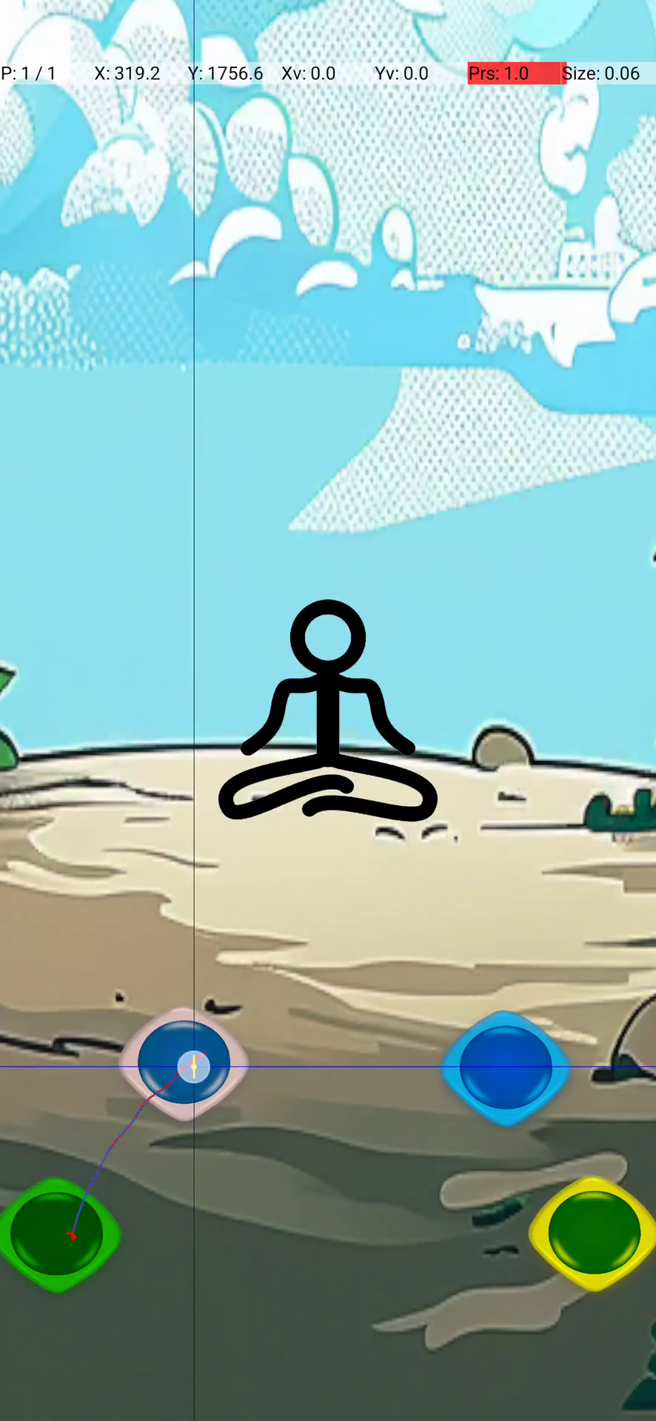
pyautogui.moveTo(190, 1065); pyautogui.dragTo(285, 1079)
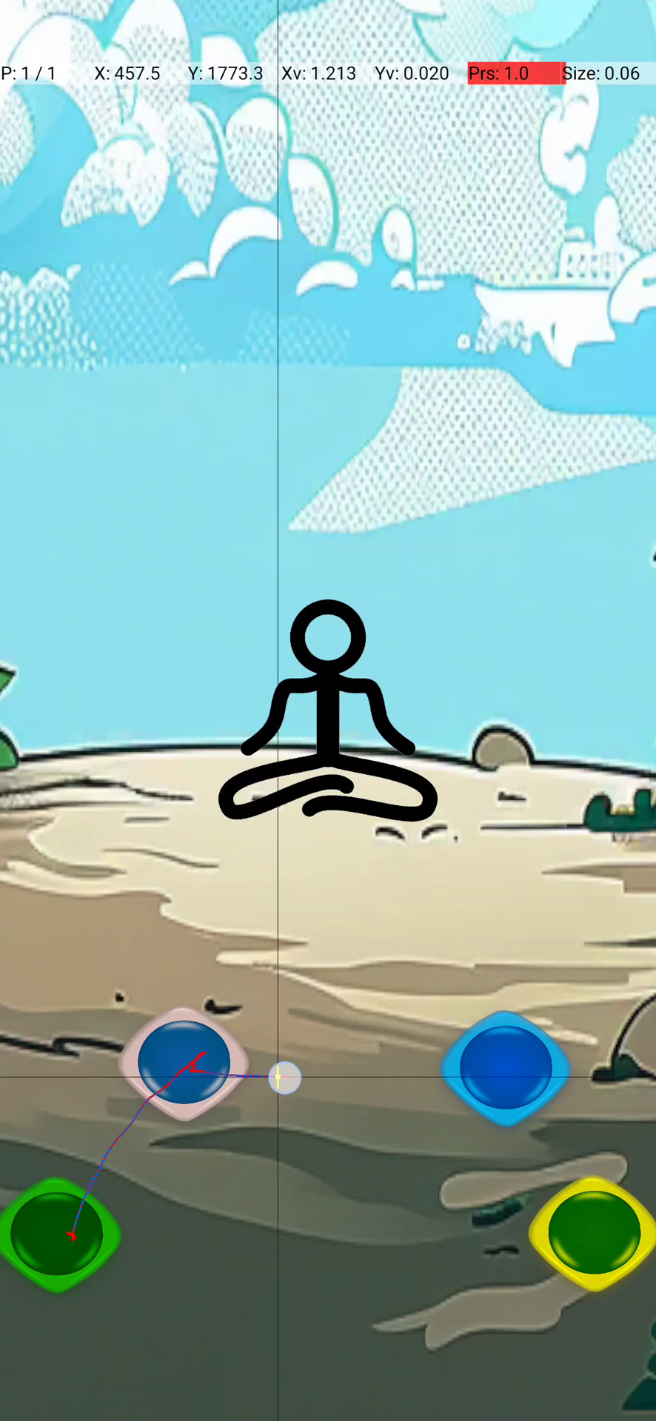
pyautogui.moveTo(280, 1078); pyautogui.dragTo(507, 1079)
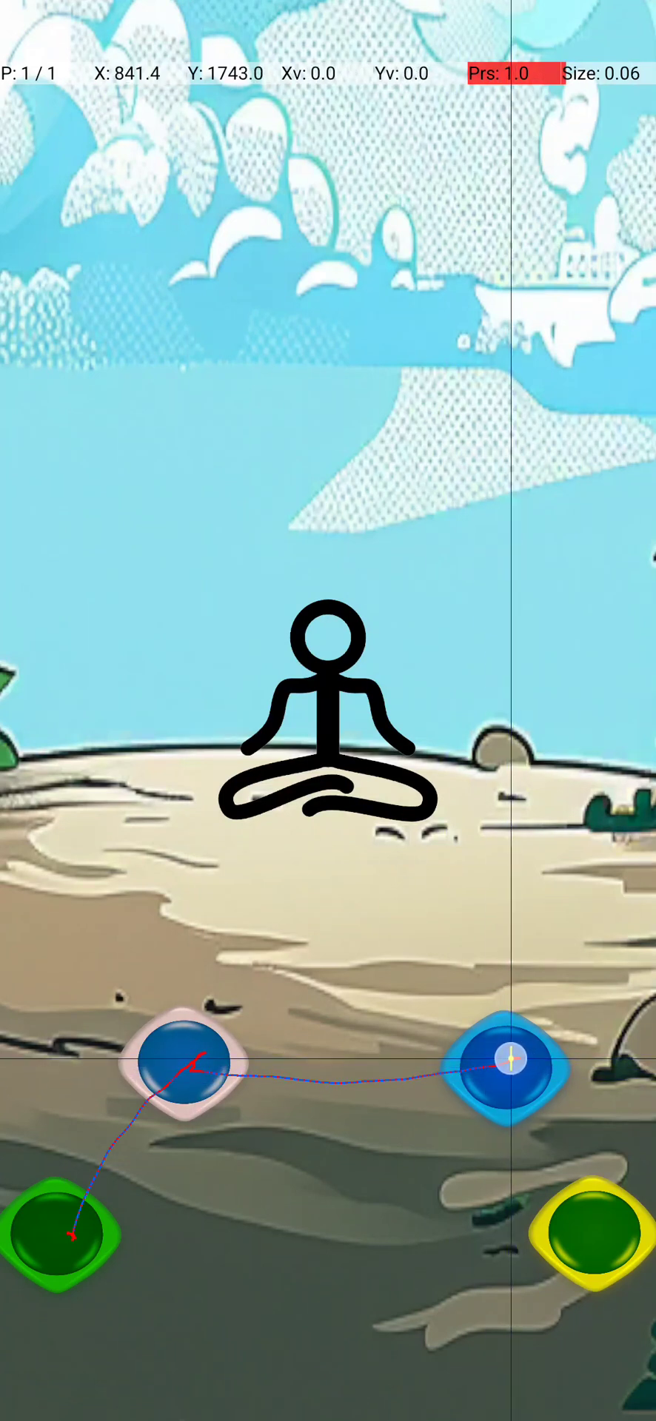
pyautogui.moveTo(510, 1058); pyautogui.dragTo(572, 1227)
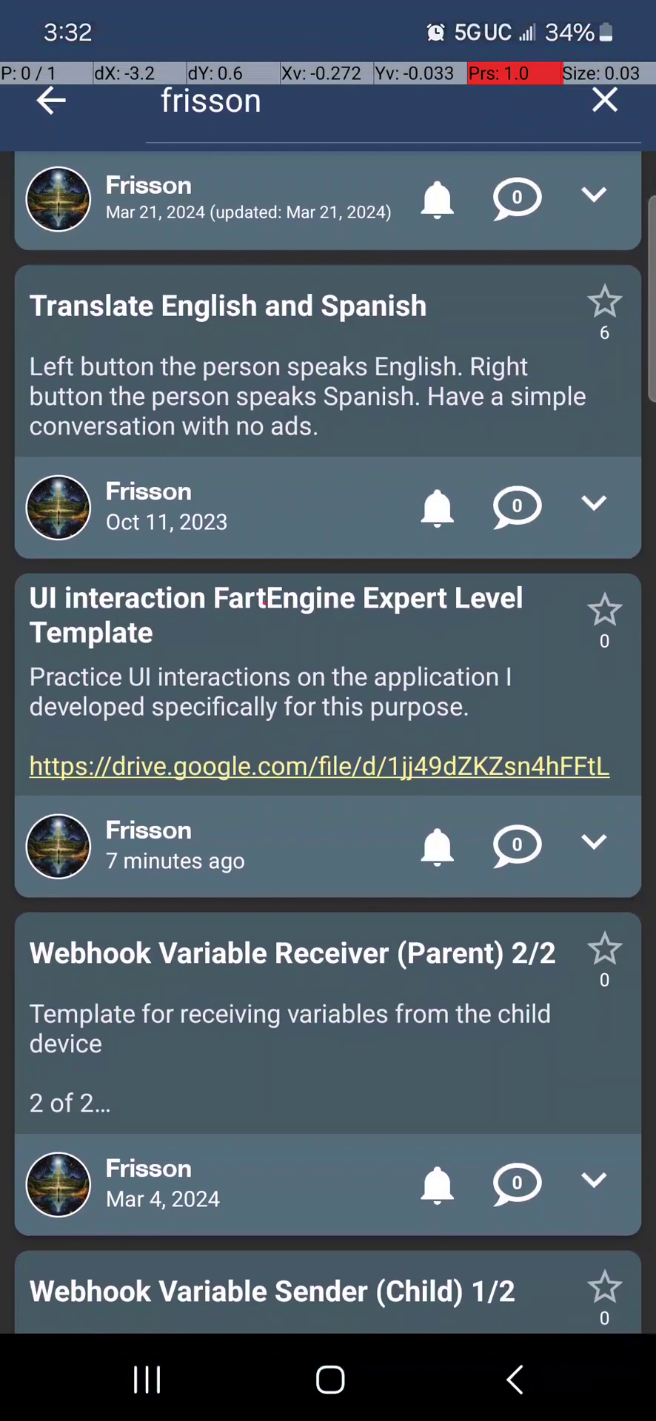
# - In Ui FartEngine, keep the first UI Interaction click at X,Y location 110, 2053
pyautogui.click(604, 101)
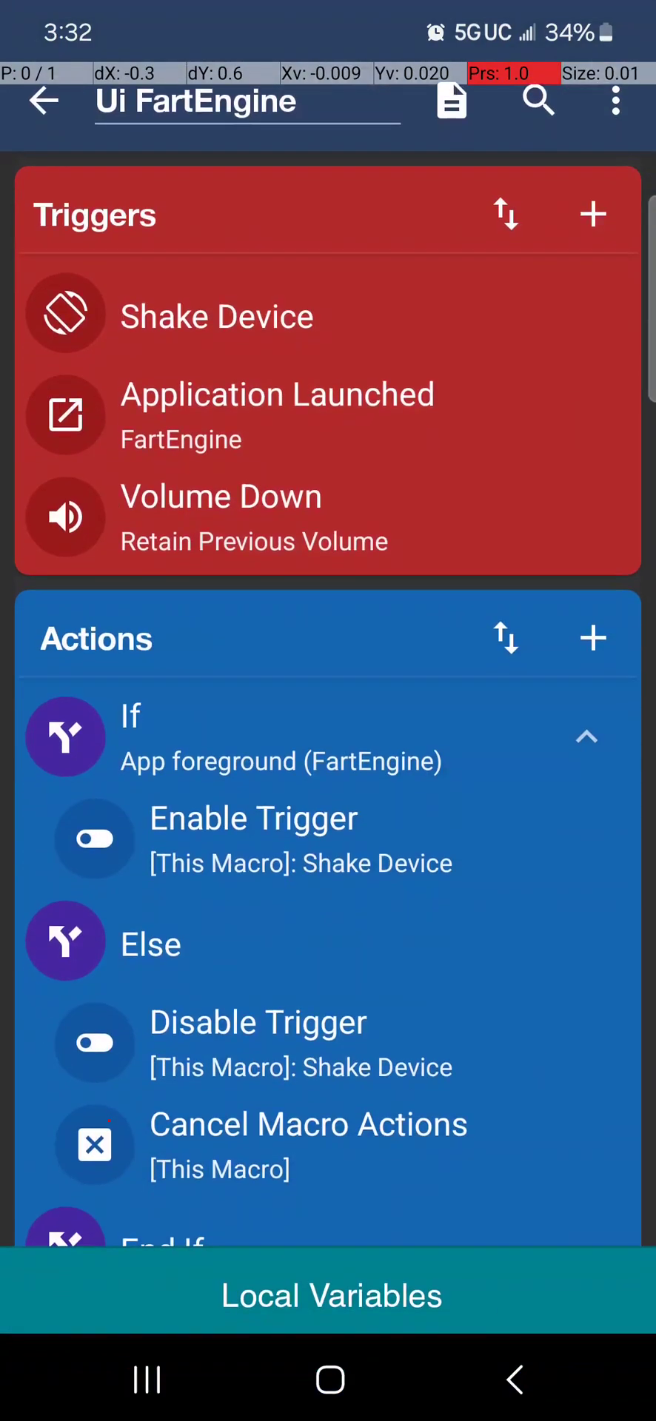
pyautogui.scroll(-3)
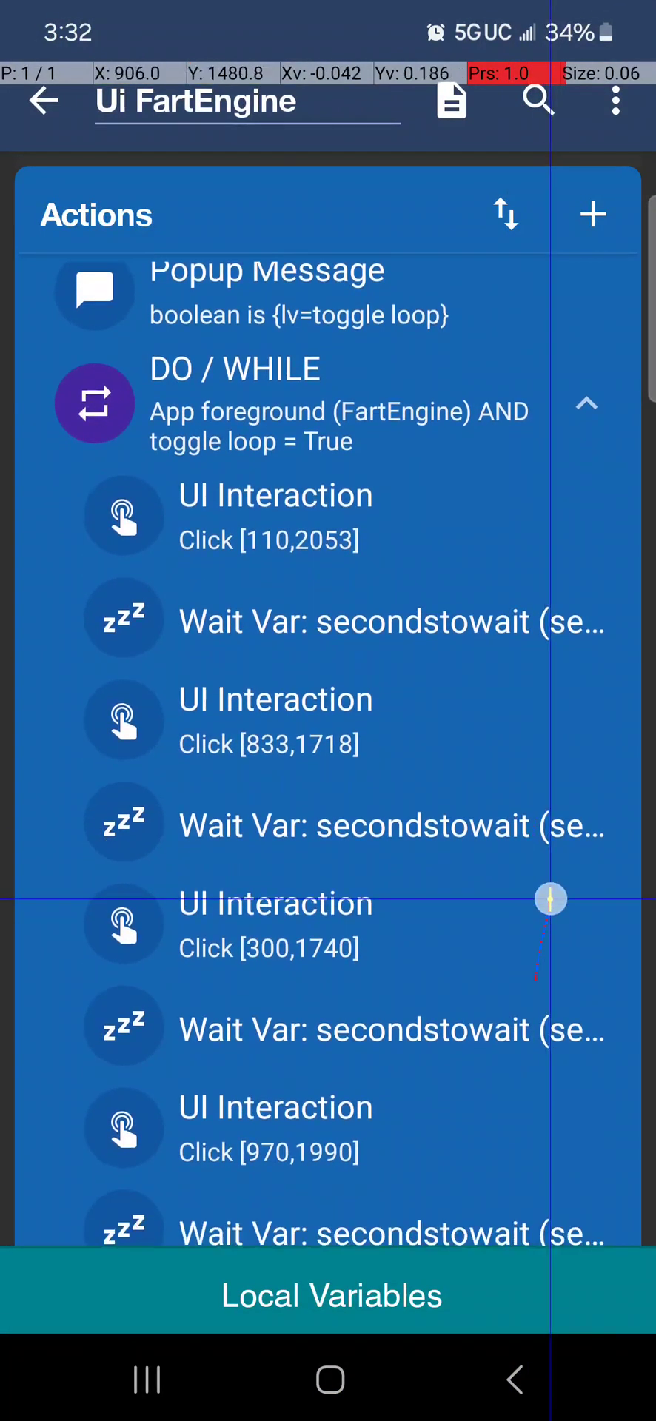
pyautogui.scroll(-3)
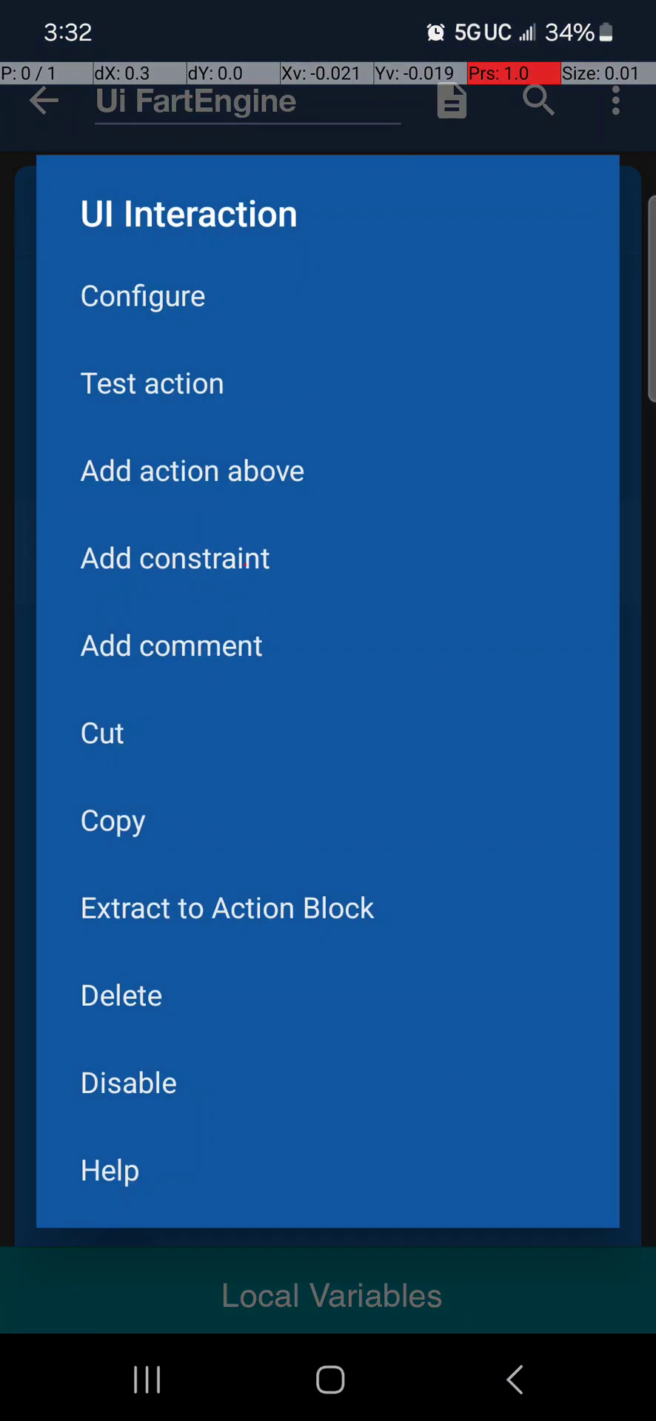
pyautogui.click(142, 295)
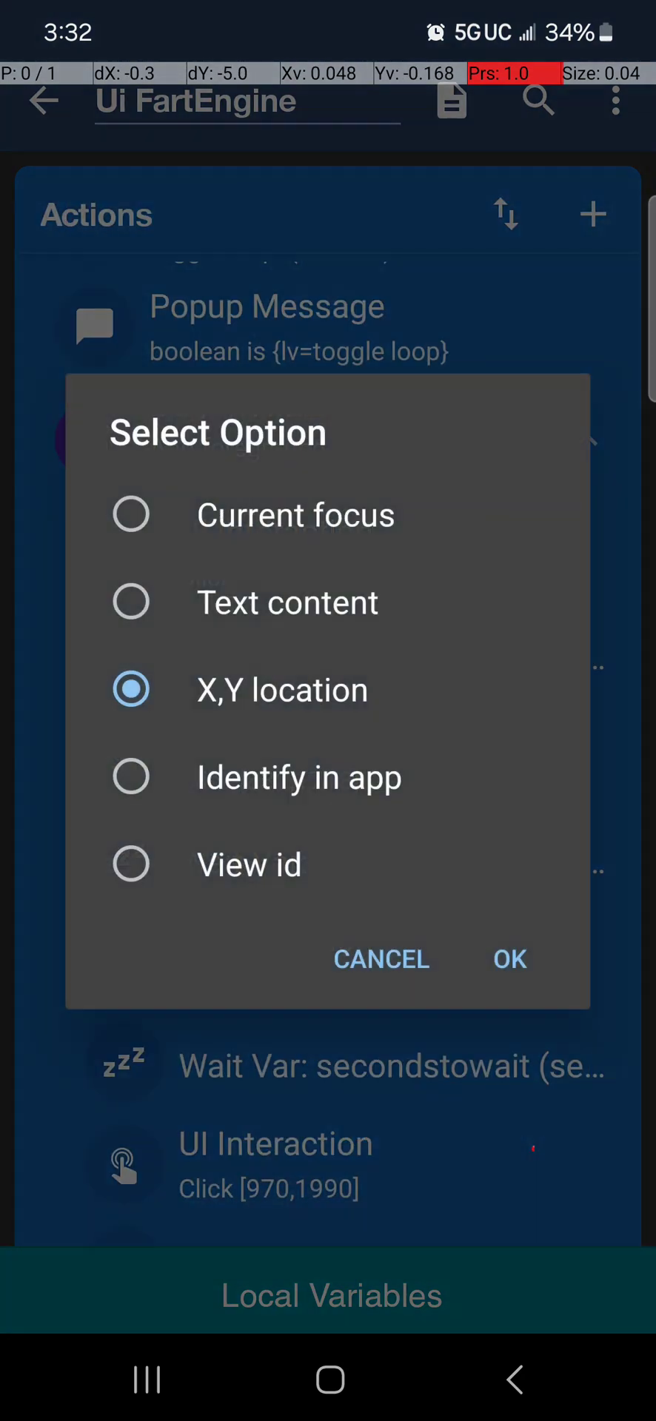
pyautogui.click(509, 957)
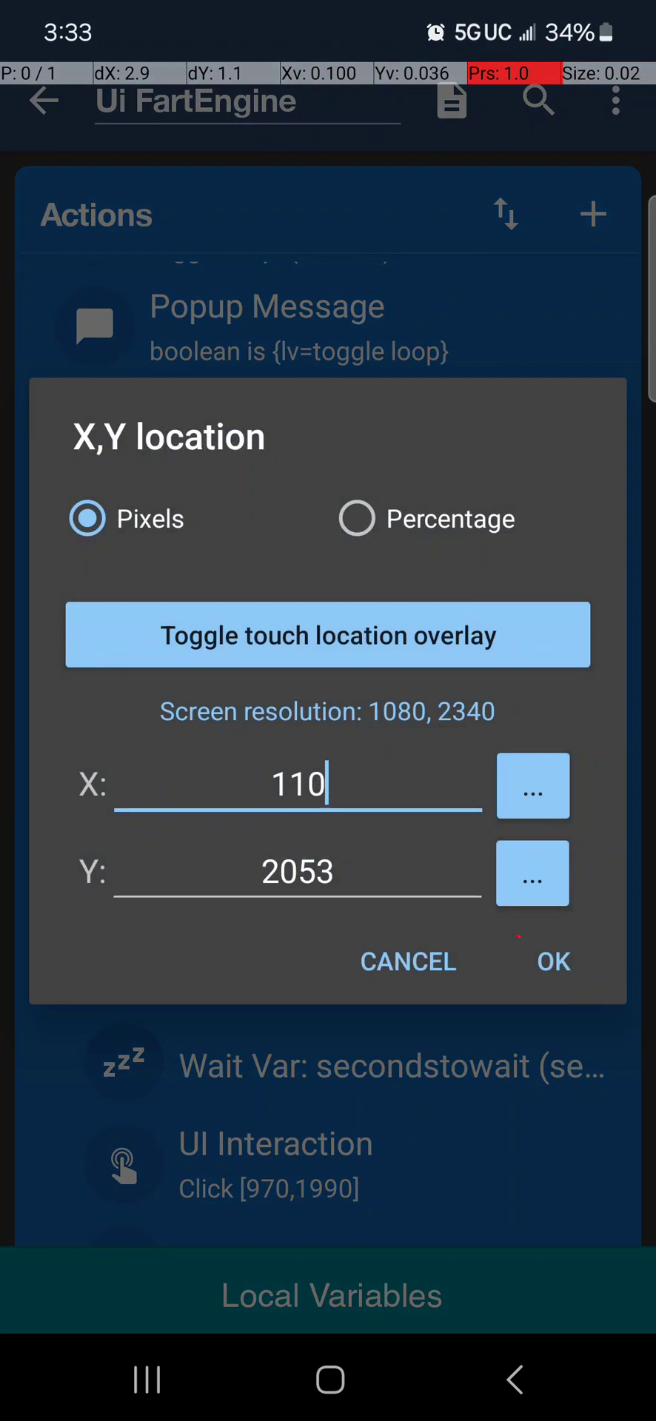
pyautogui.click(552, 961)
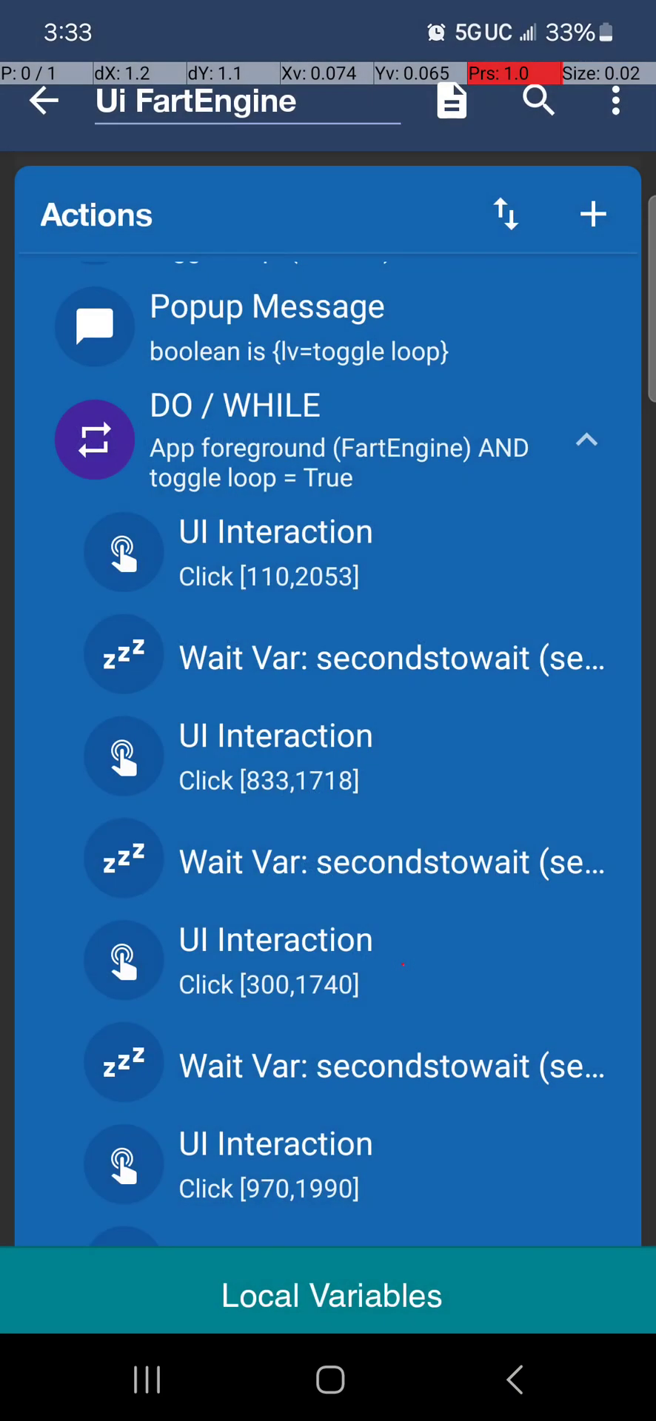